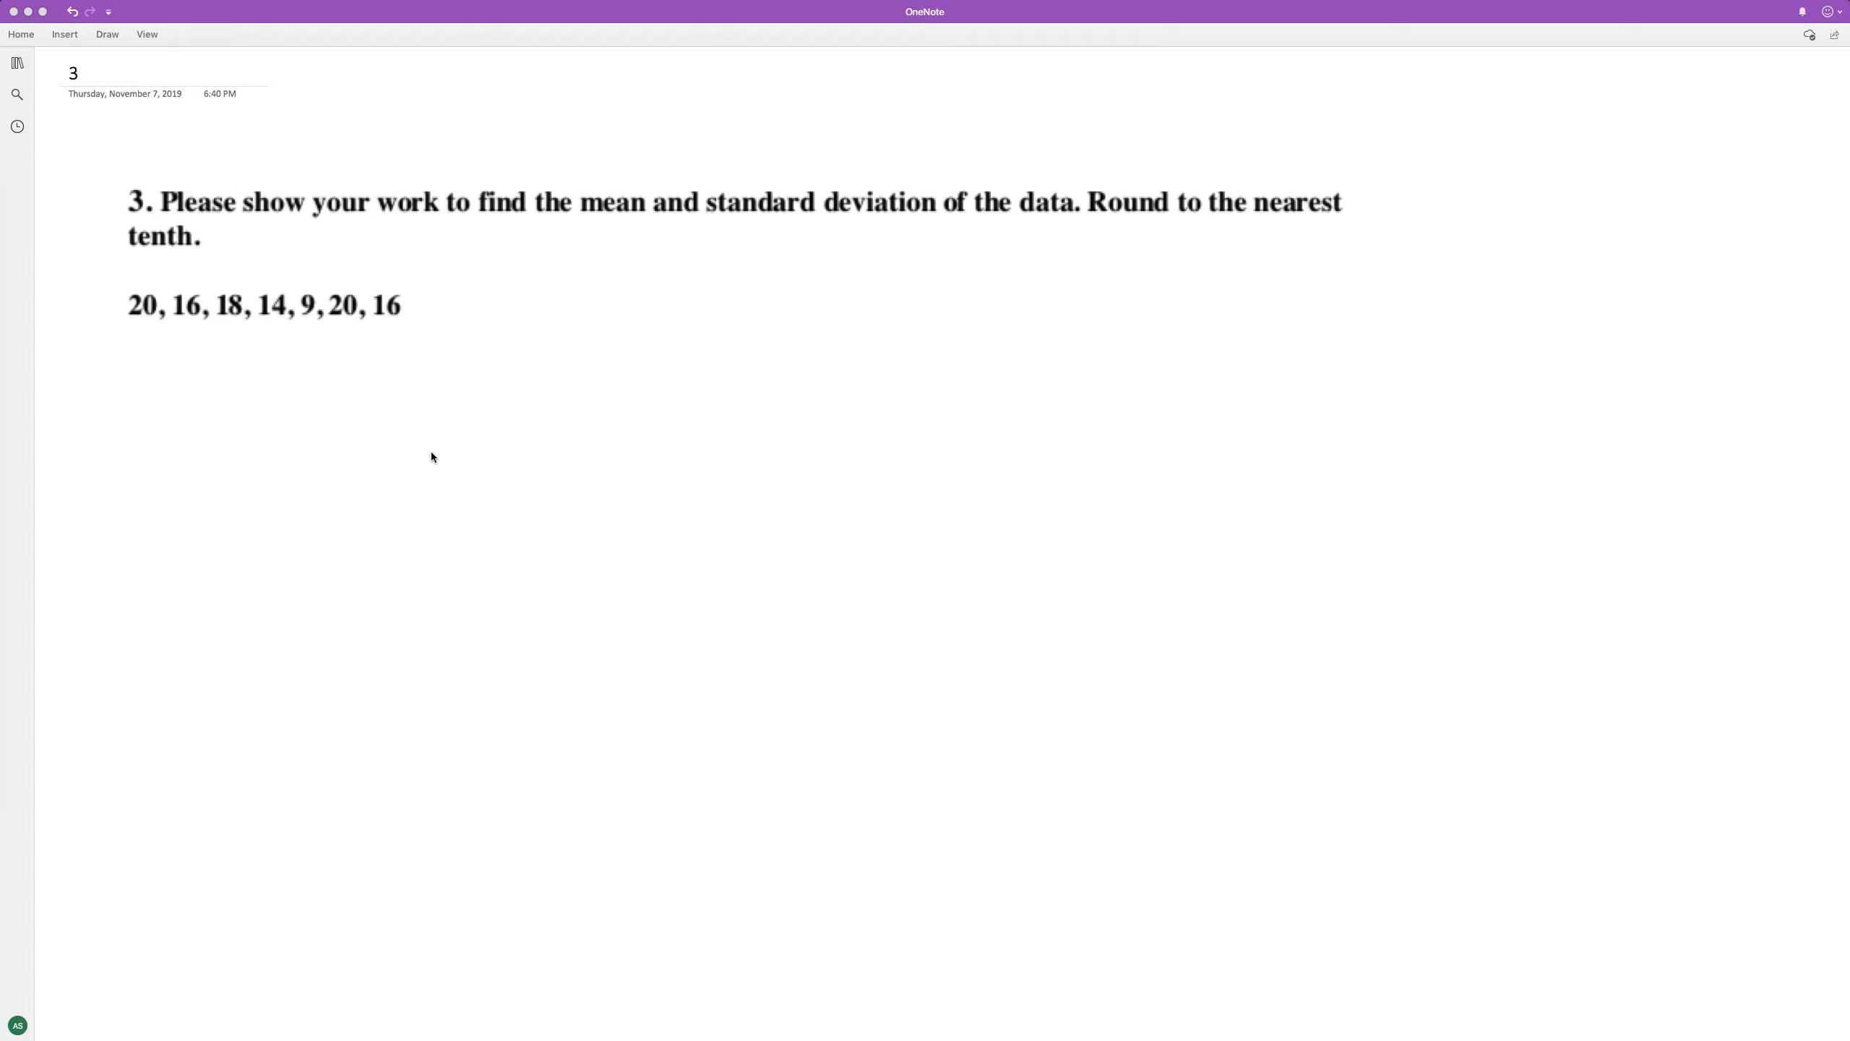
mouse_move(168, 451)
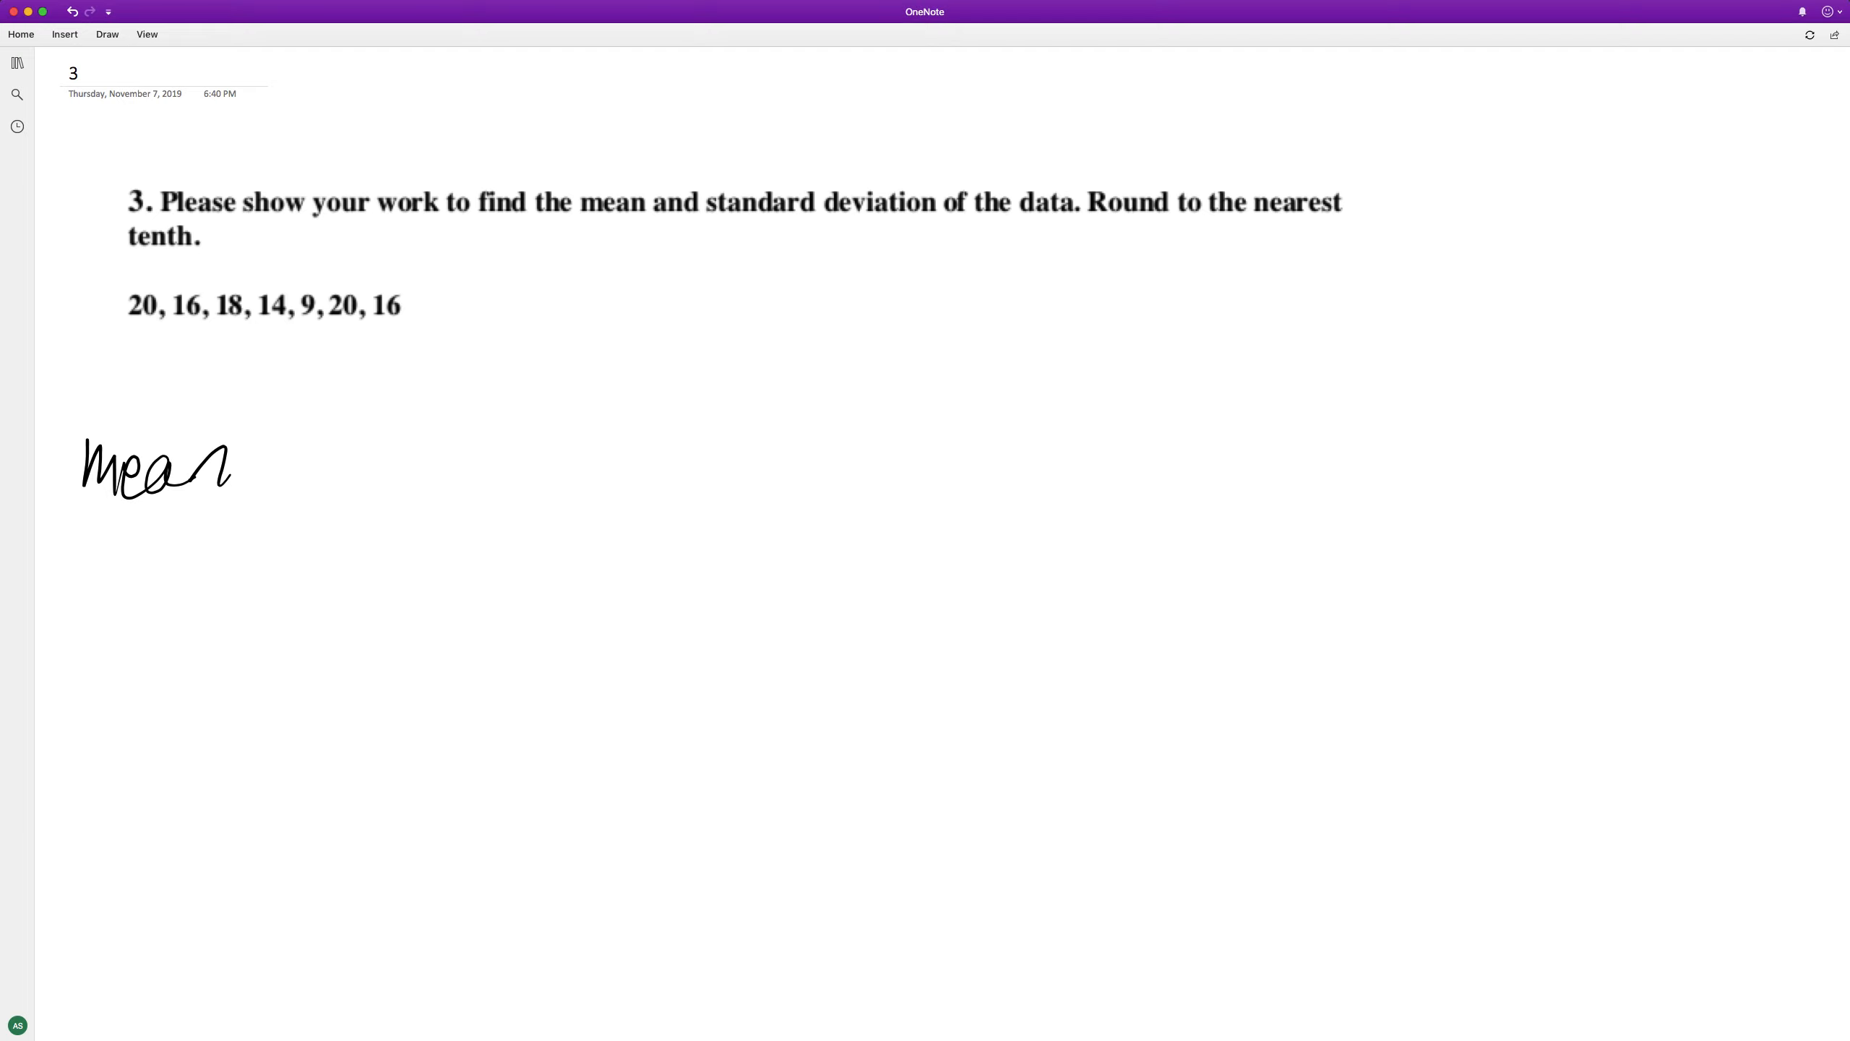
- Handwrite 'Mean =' and 'μ =' beneath the circled data set, undoing one stray stroke
drag(247, 466, 301, 473)
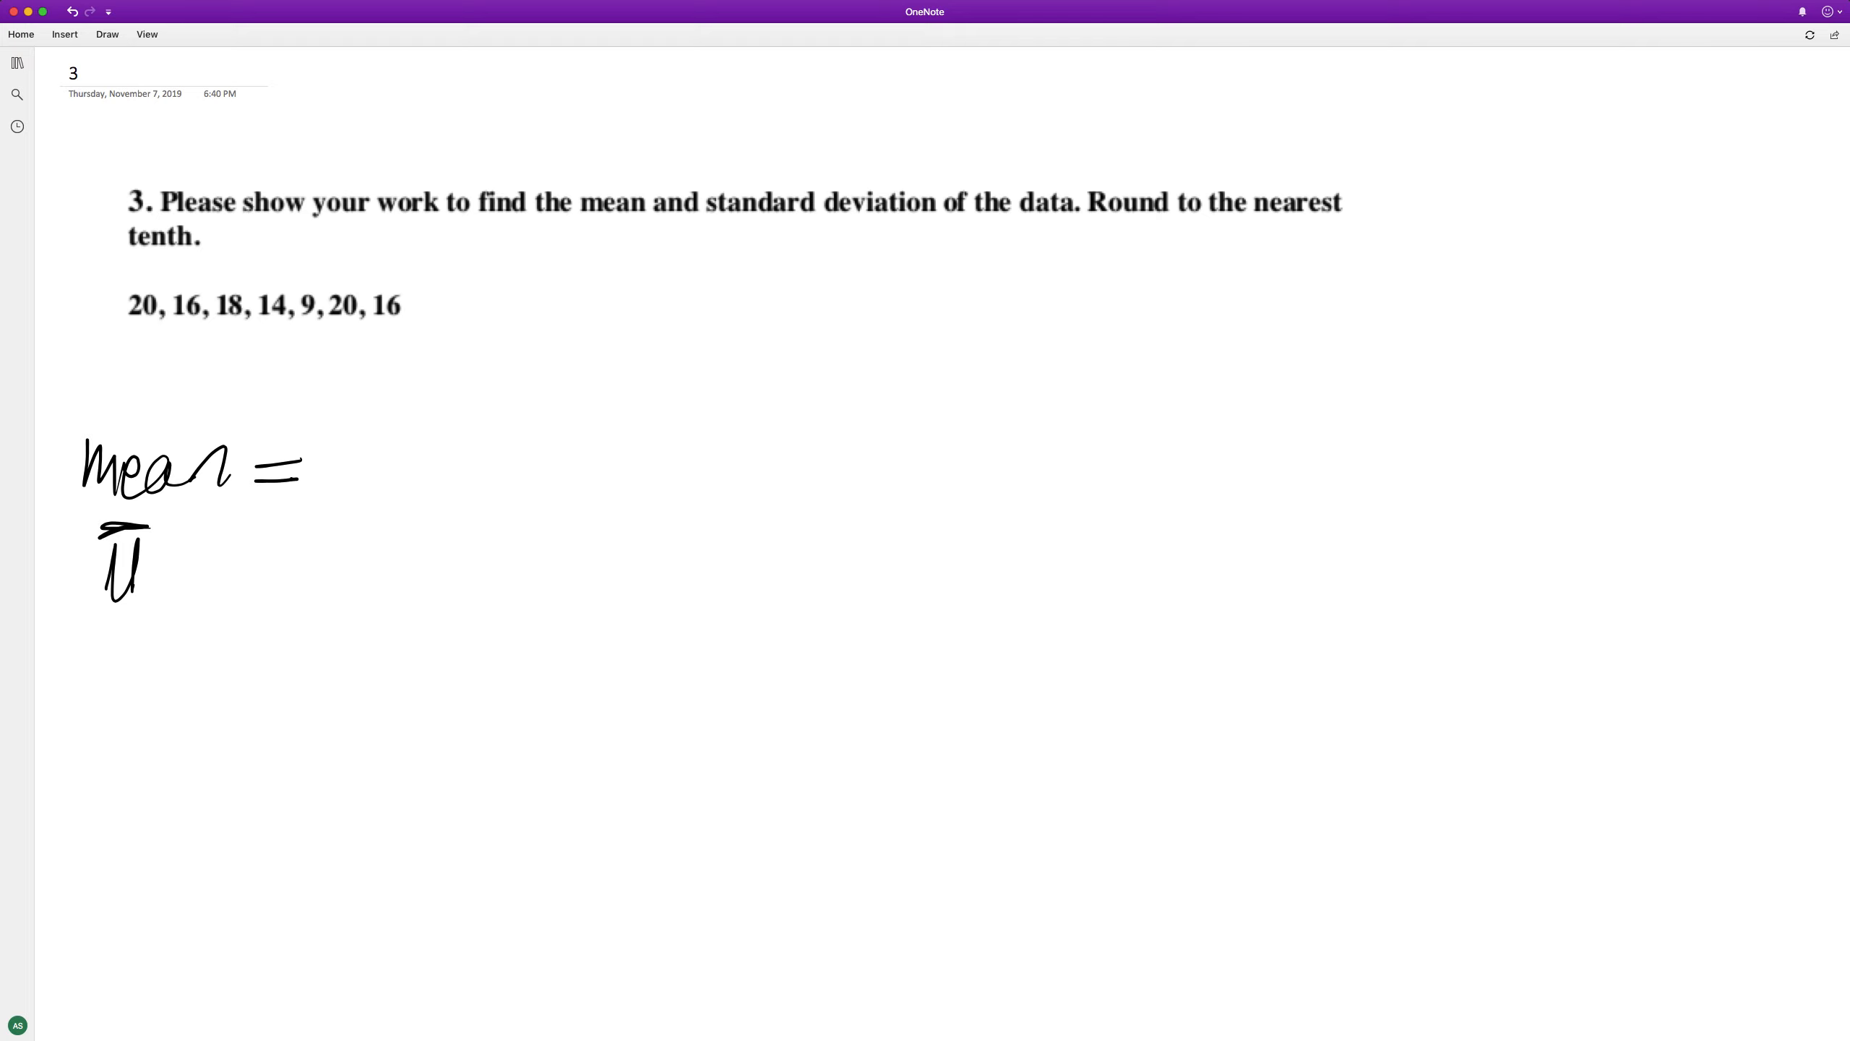
click(89, 12)
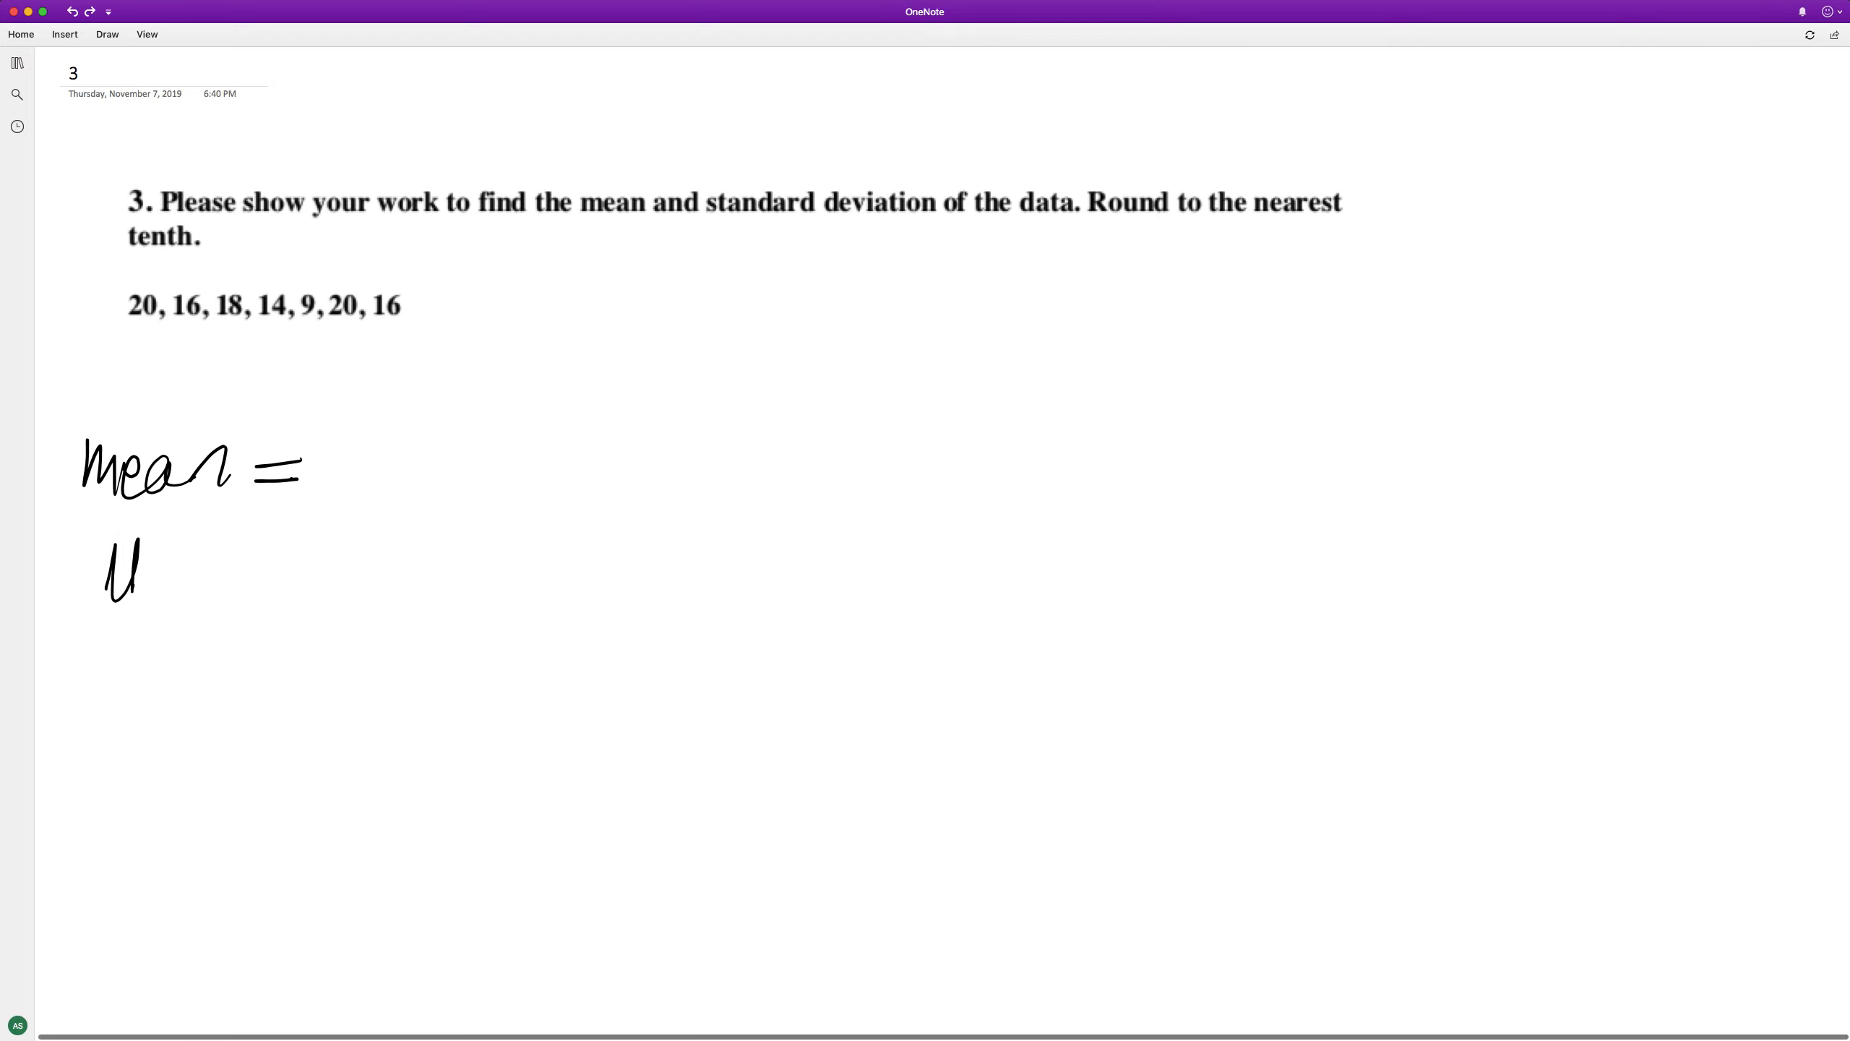
drag(138, 568, 175, 568)
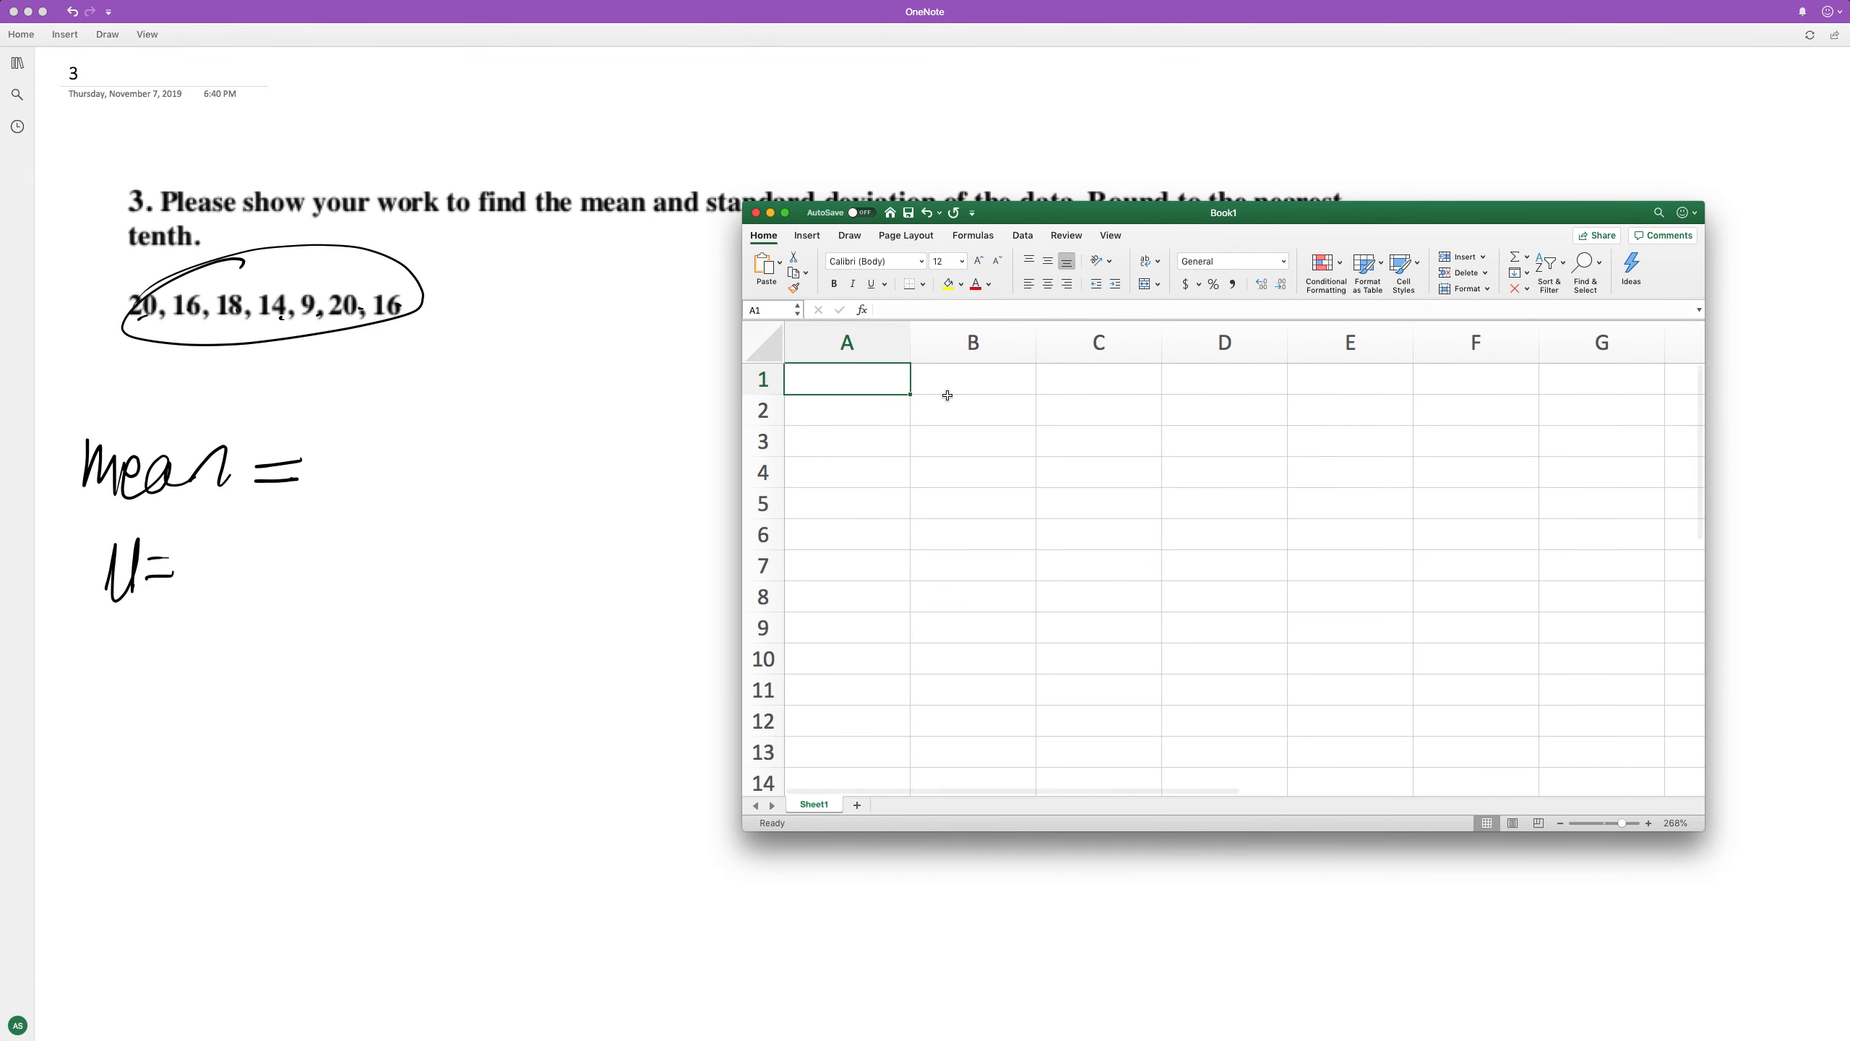
- Enter 20, 16, 18, 14, 9, 20, 16 in A1:A7 and begin a formula in A9
text(20)
click(847, 409)
text(16)
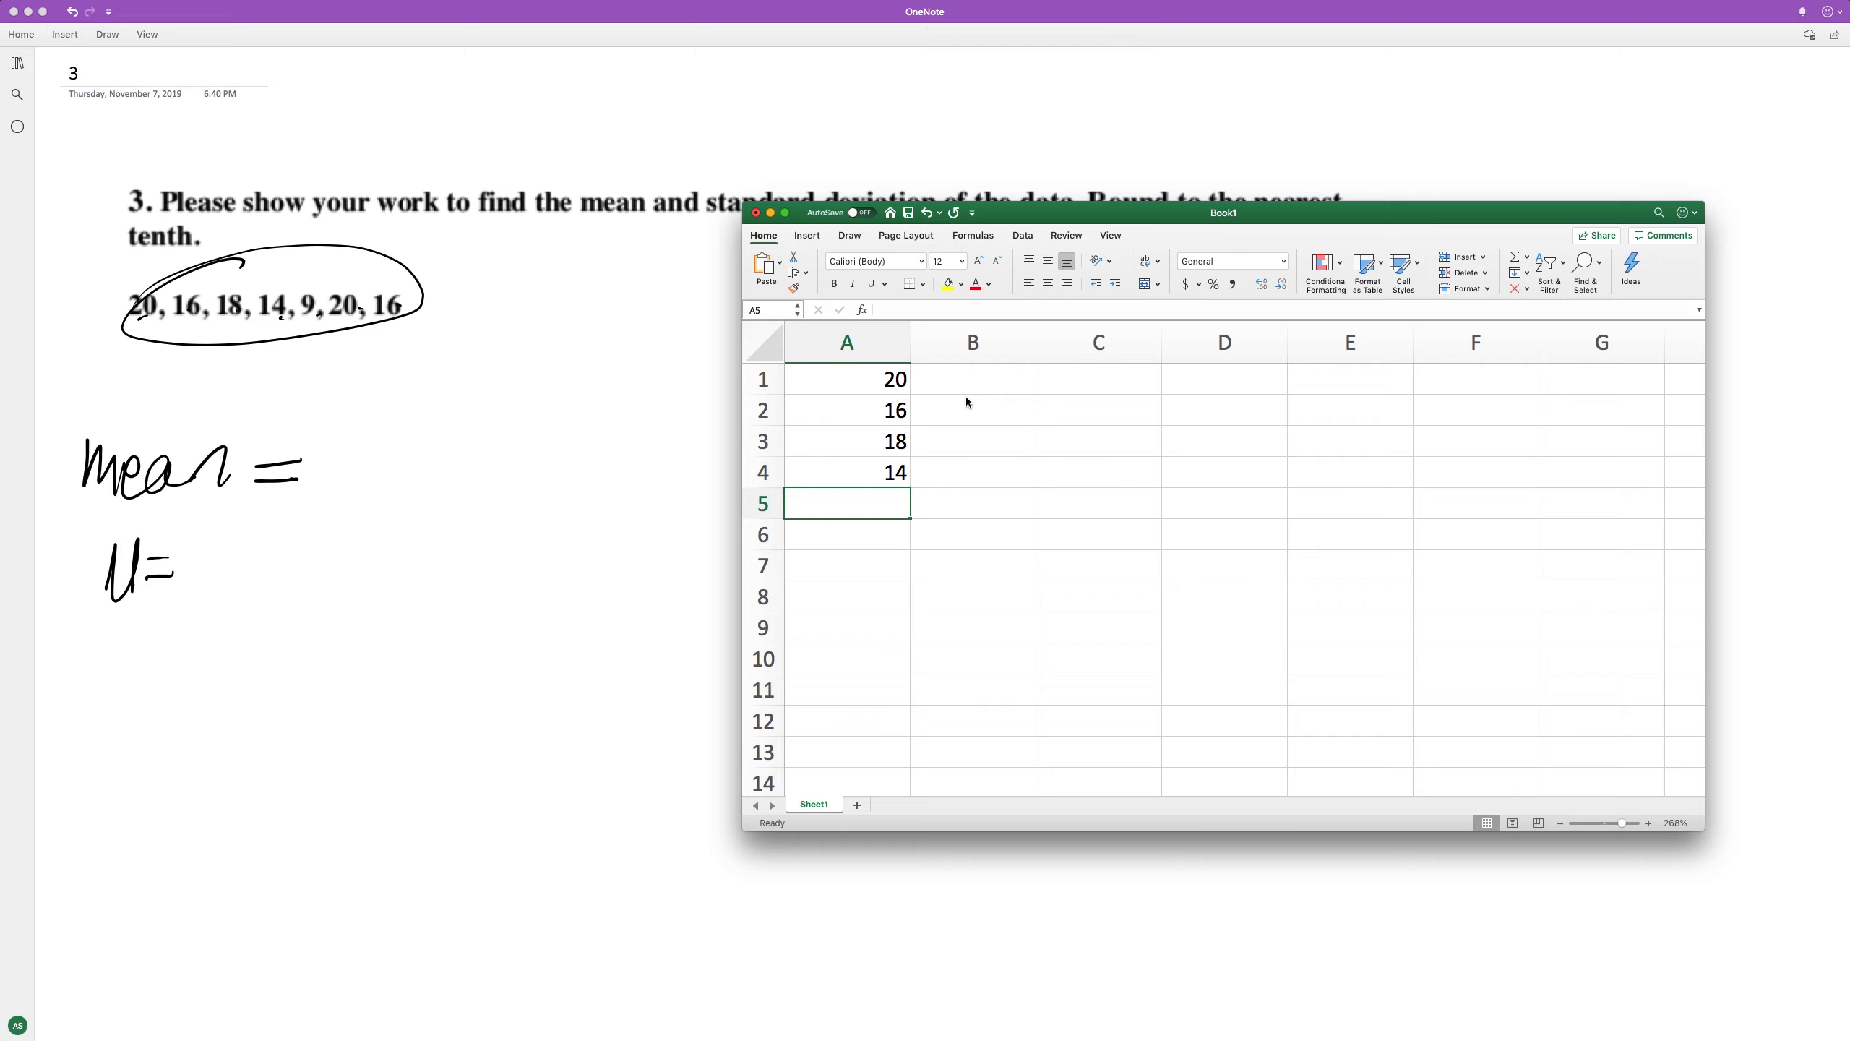
text(9)
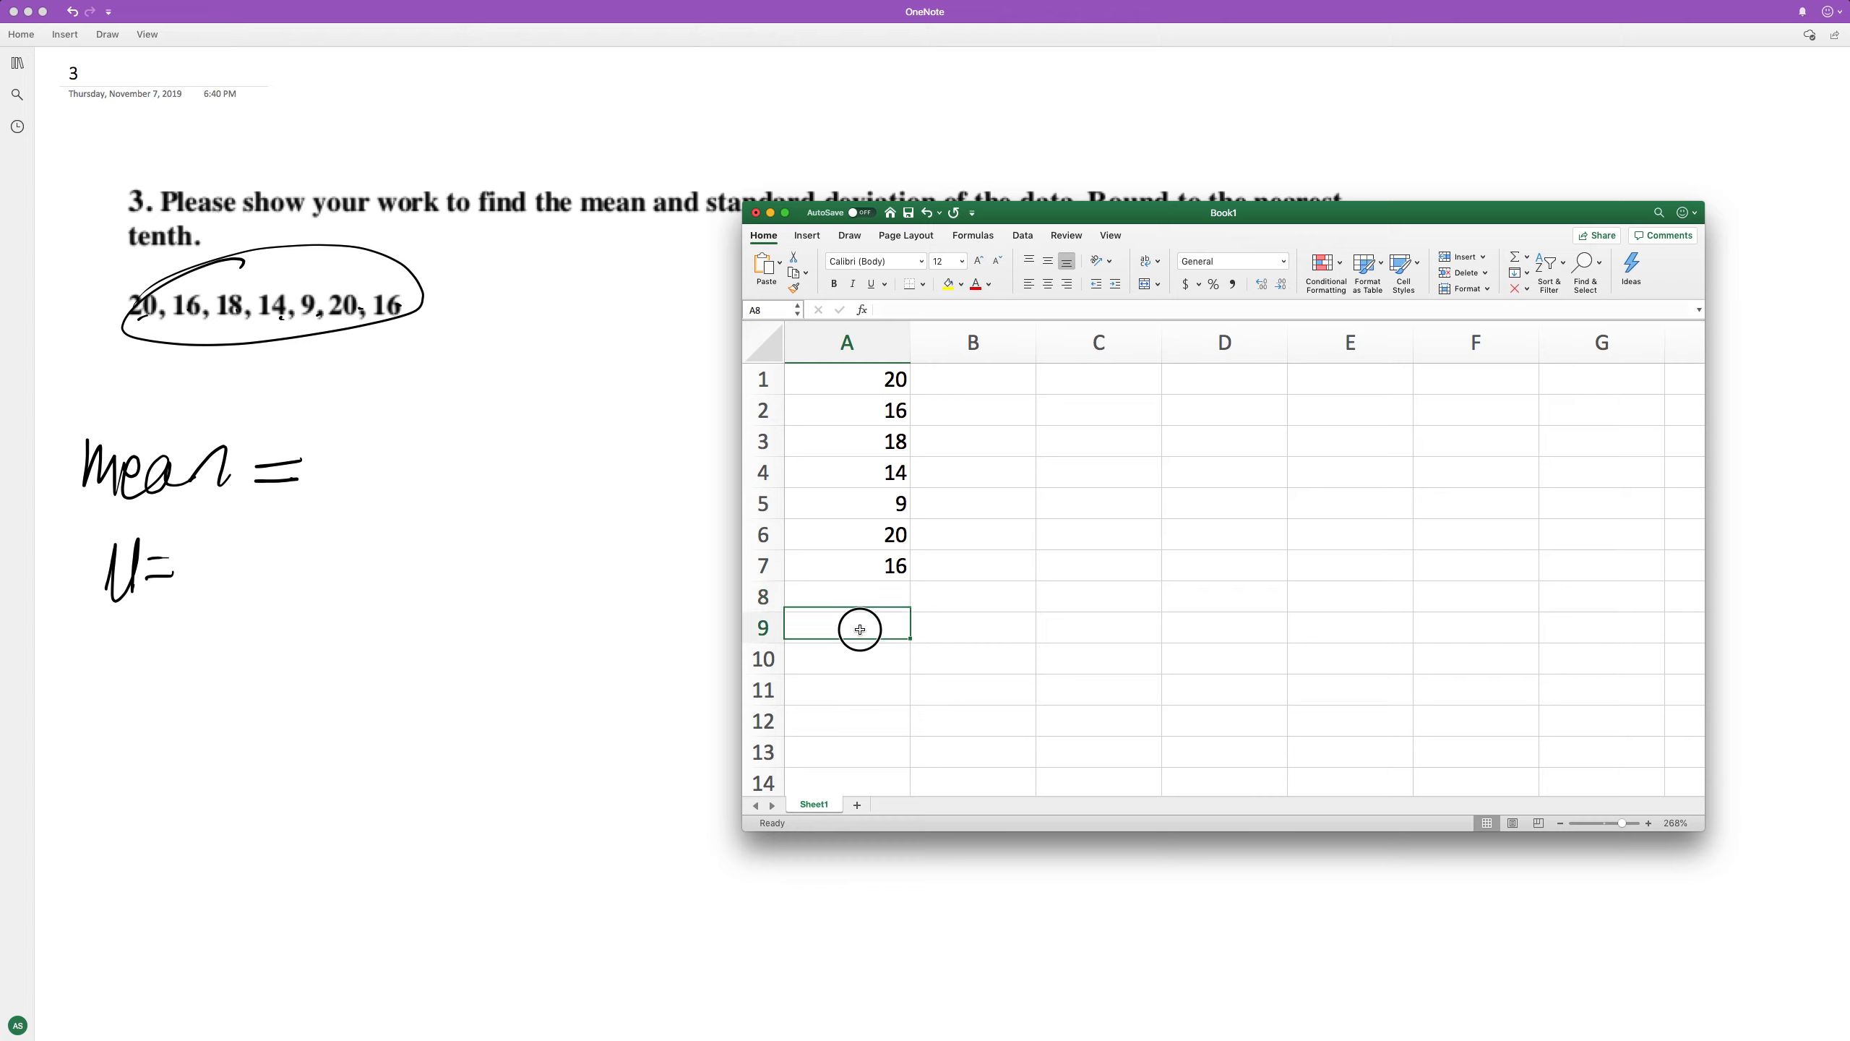
text(=)
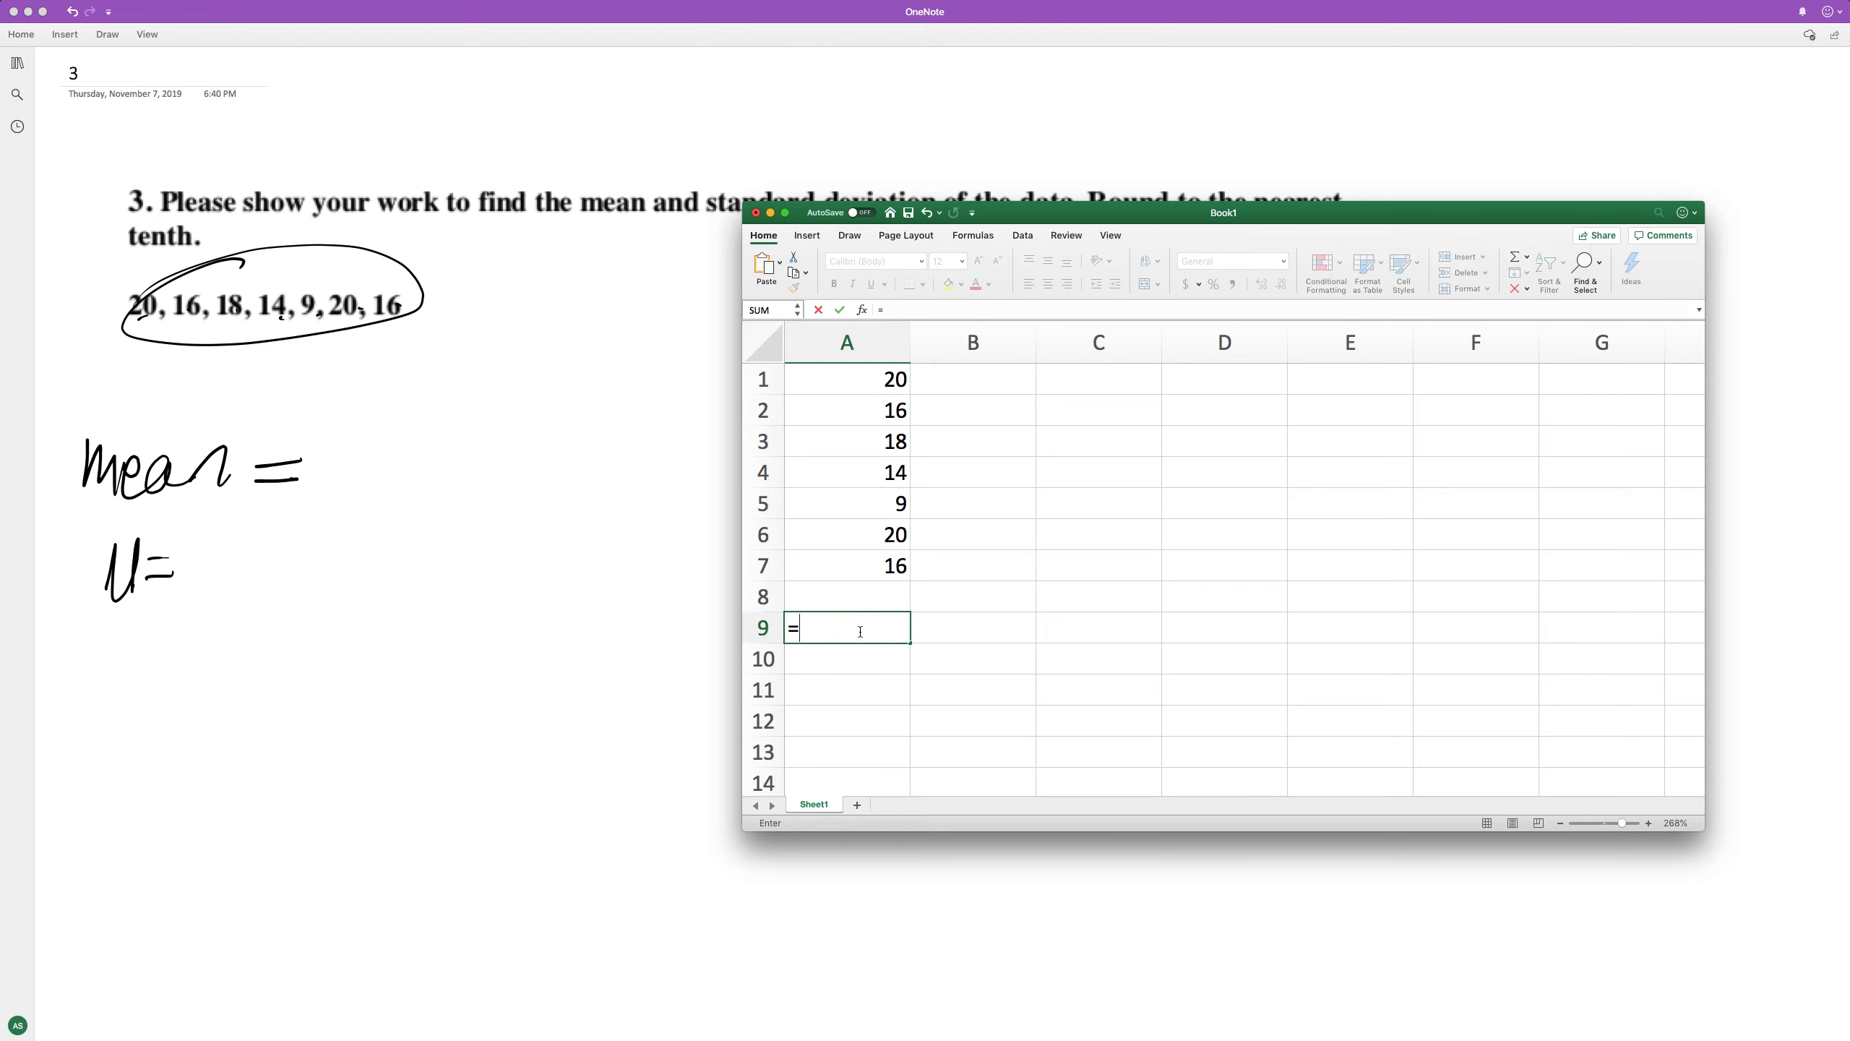
- Compute =AVERAGE(A1:A7) giving 16.1428571 and =STDEV(A1:A7) giving 3.84831441, then return to OneNote
text(average()
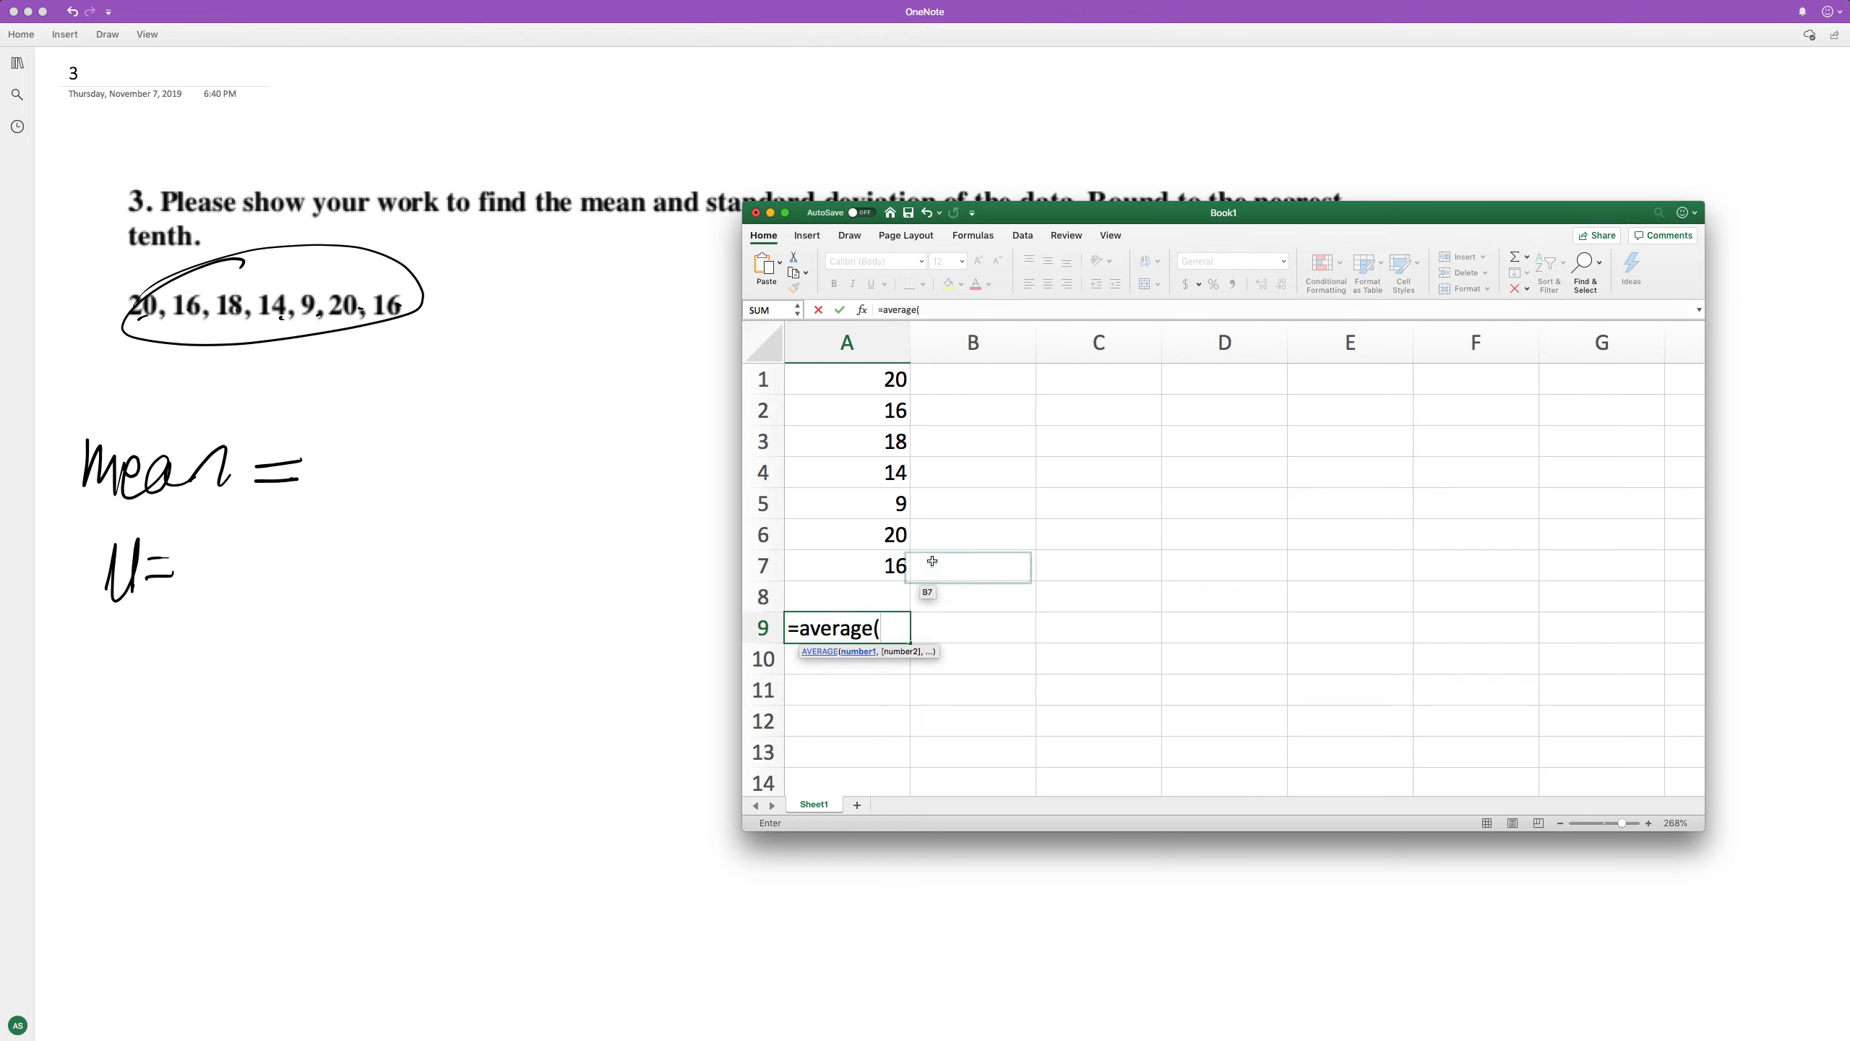
drag(845, 378, 845, 565)
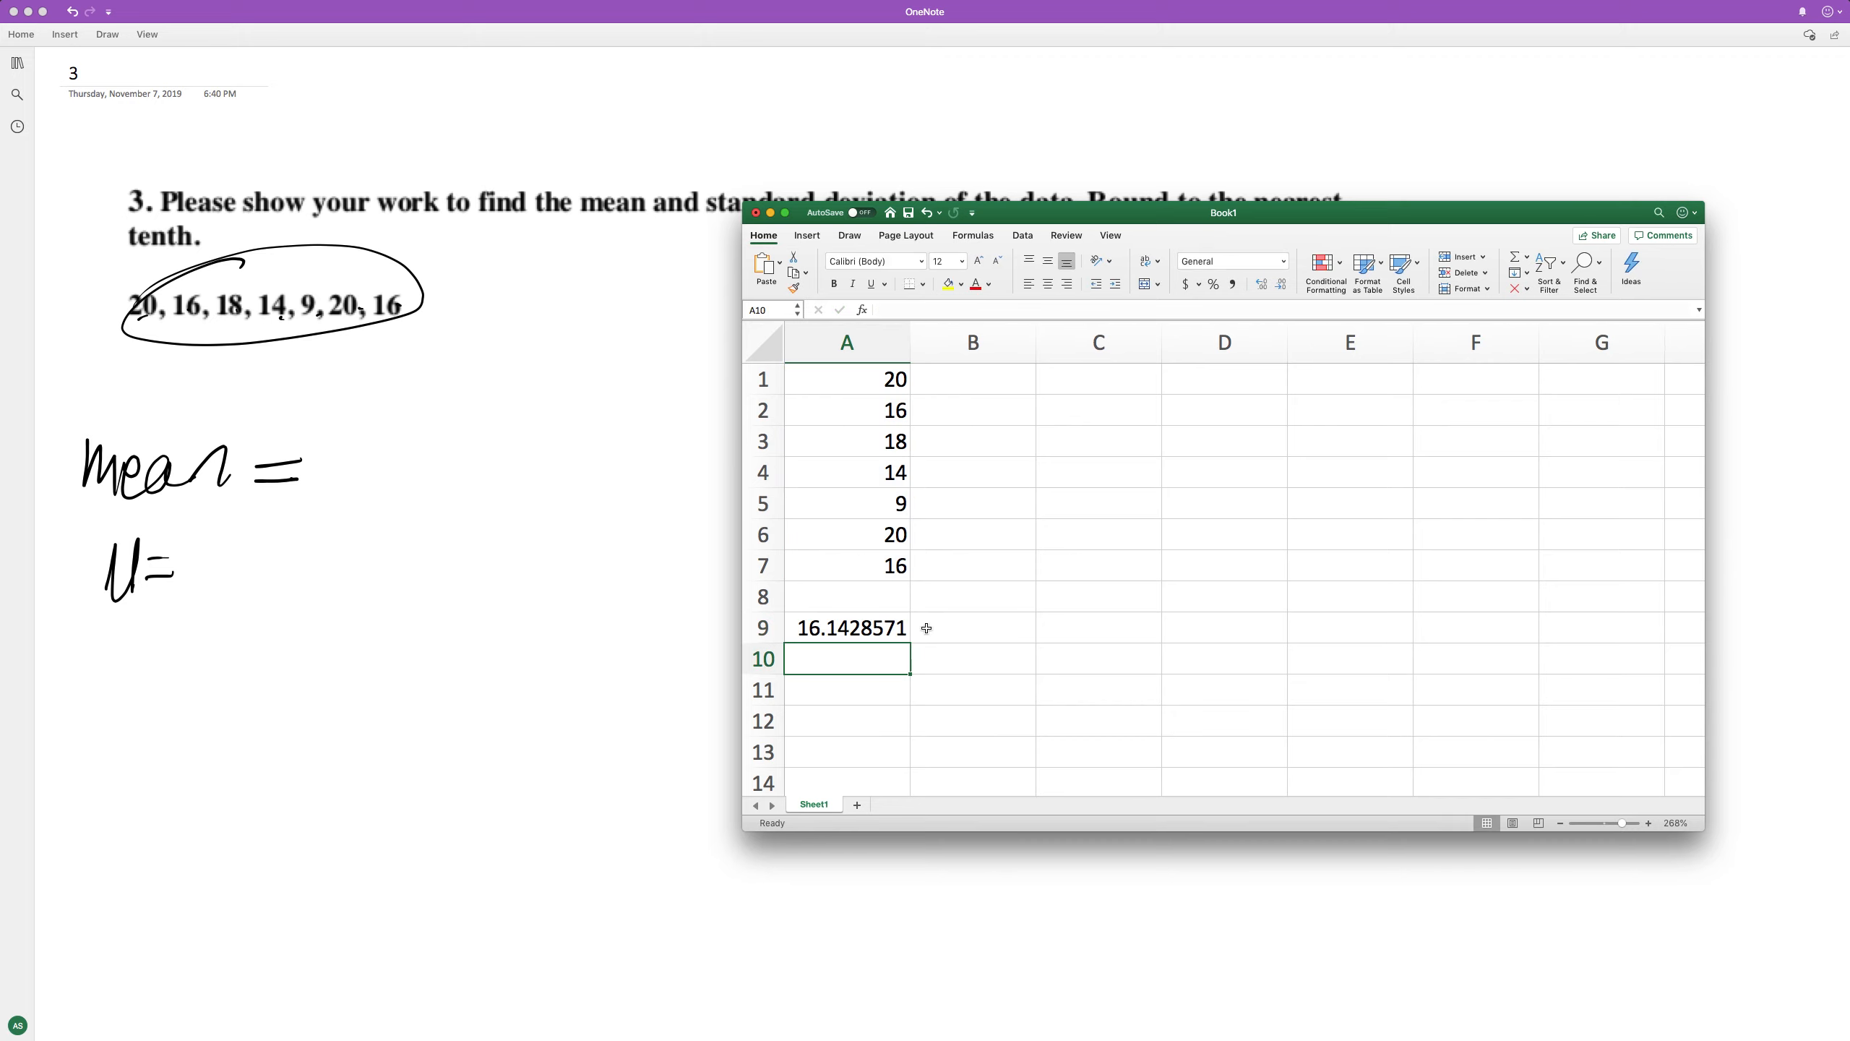
text(=std)
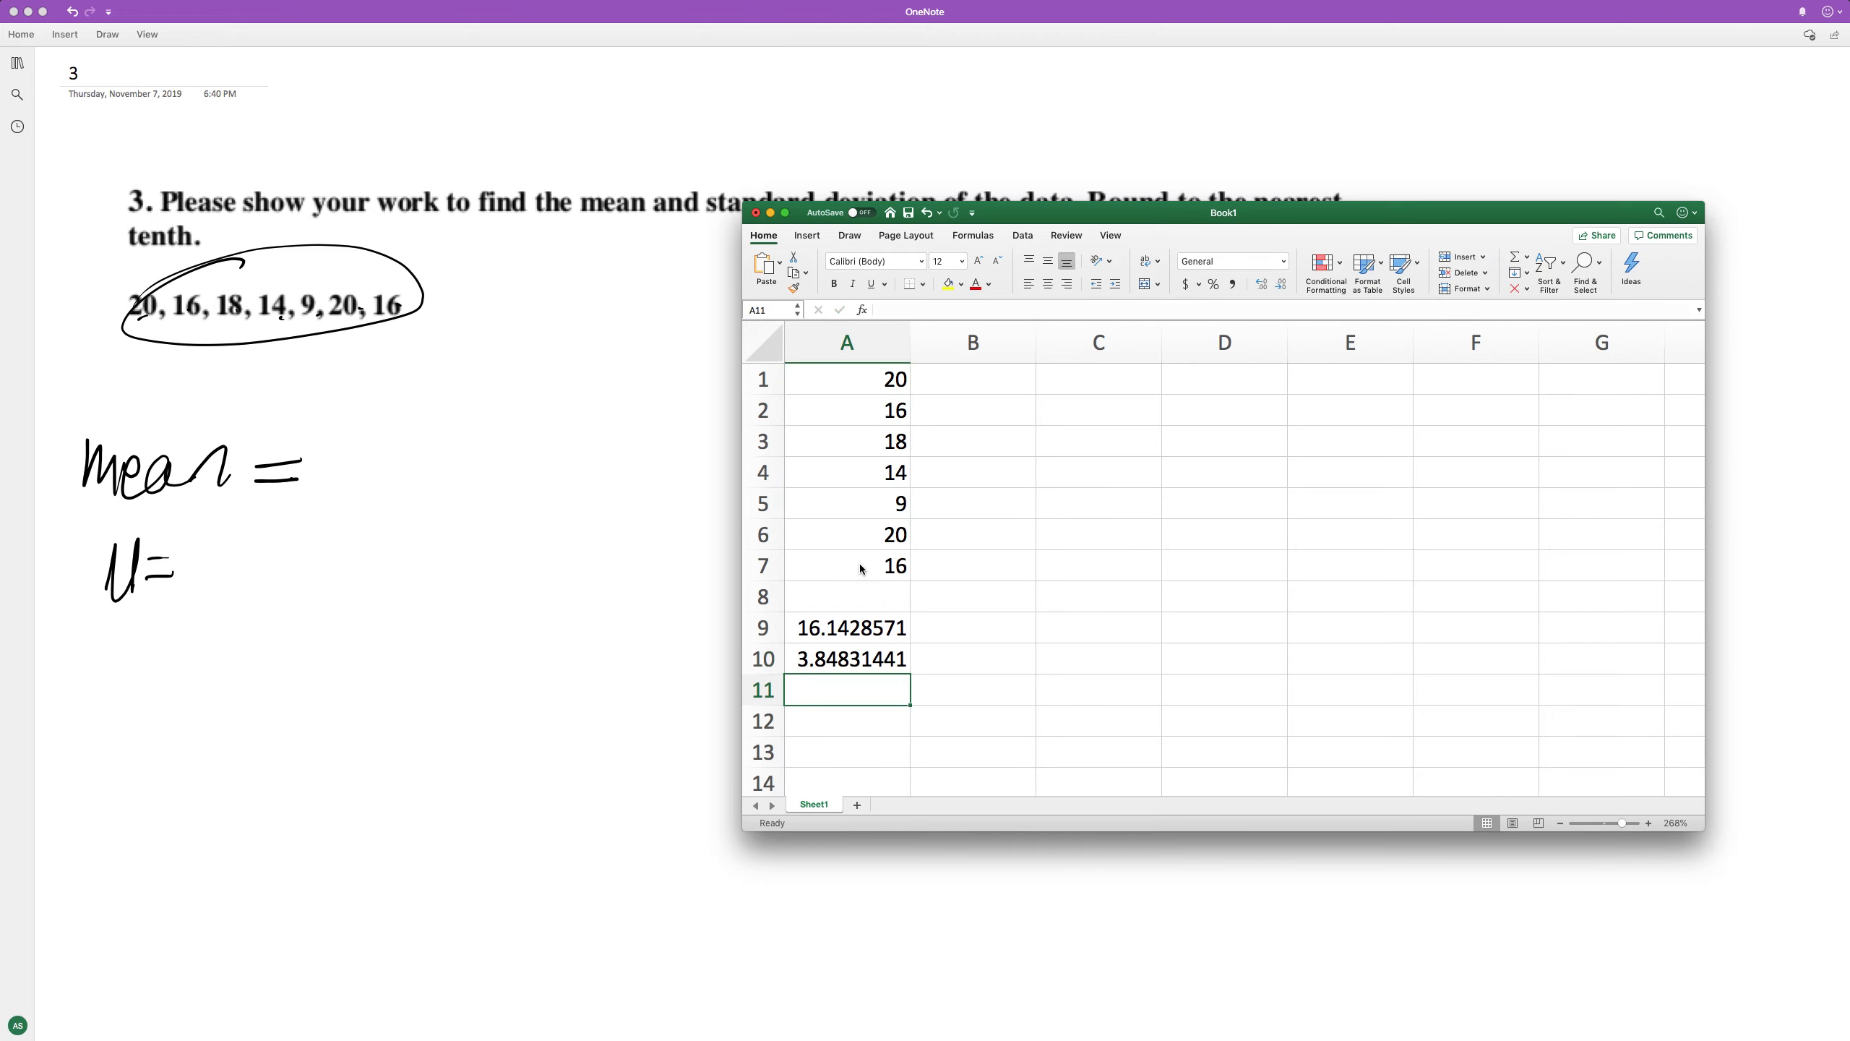
click(972, 342)
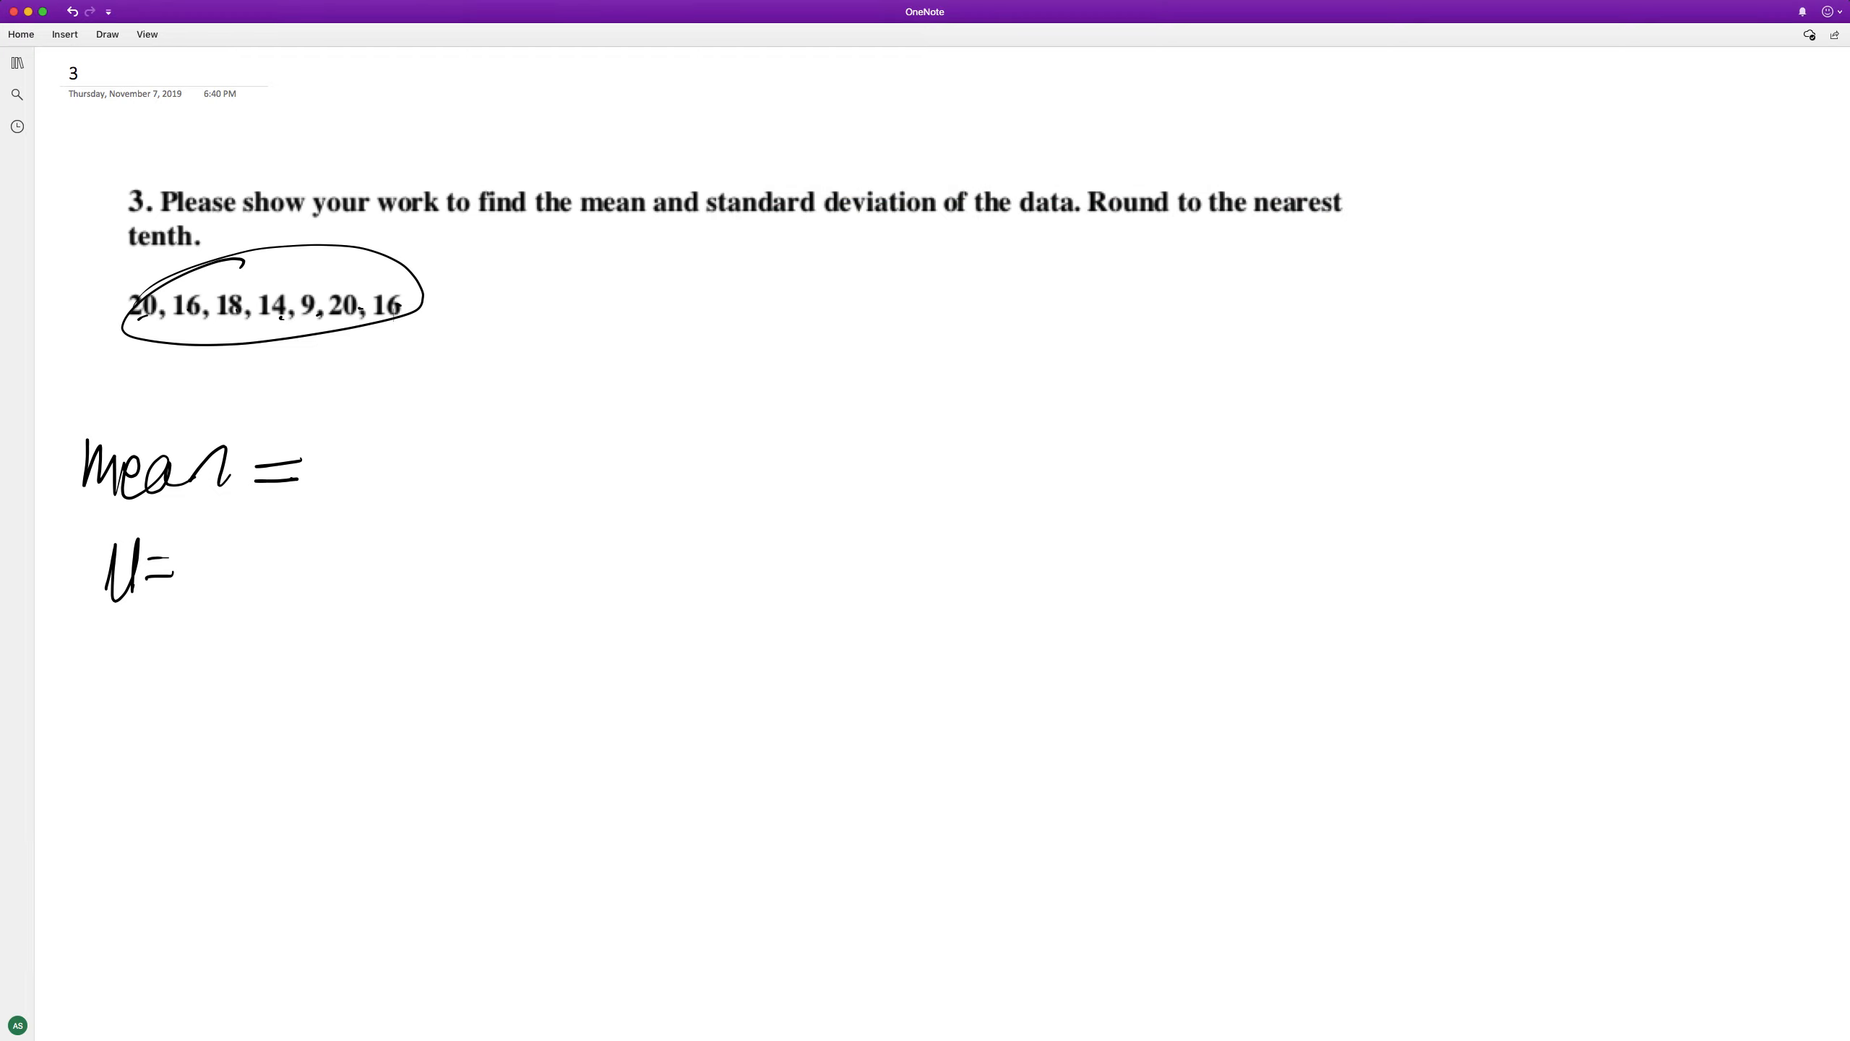
- Handwrite '16.1' after 'Mean =', scribble out 'μ =', and write σ with 'Std' below
drag(342, 425, 402, 496)
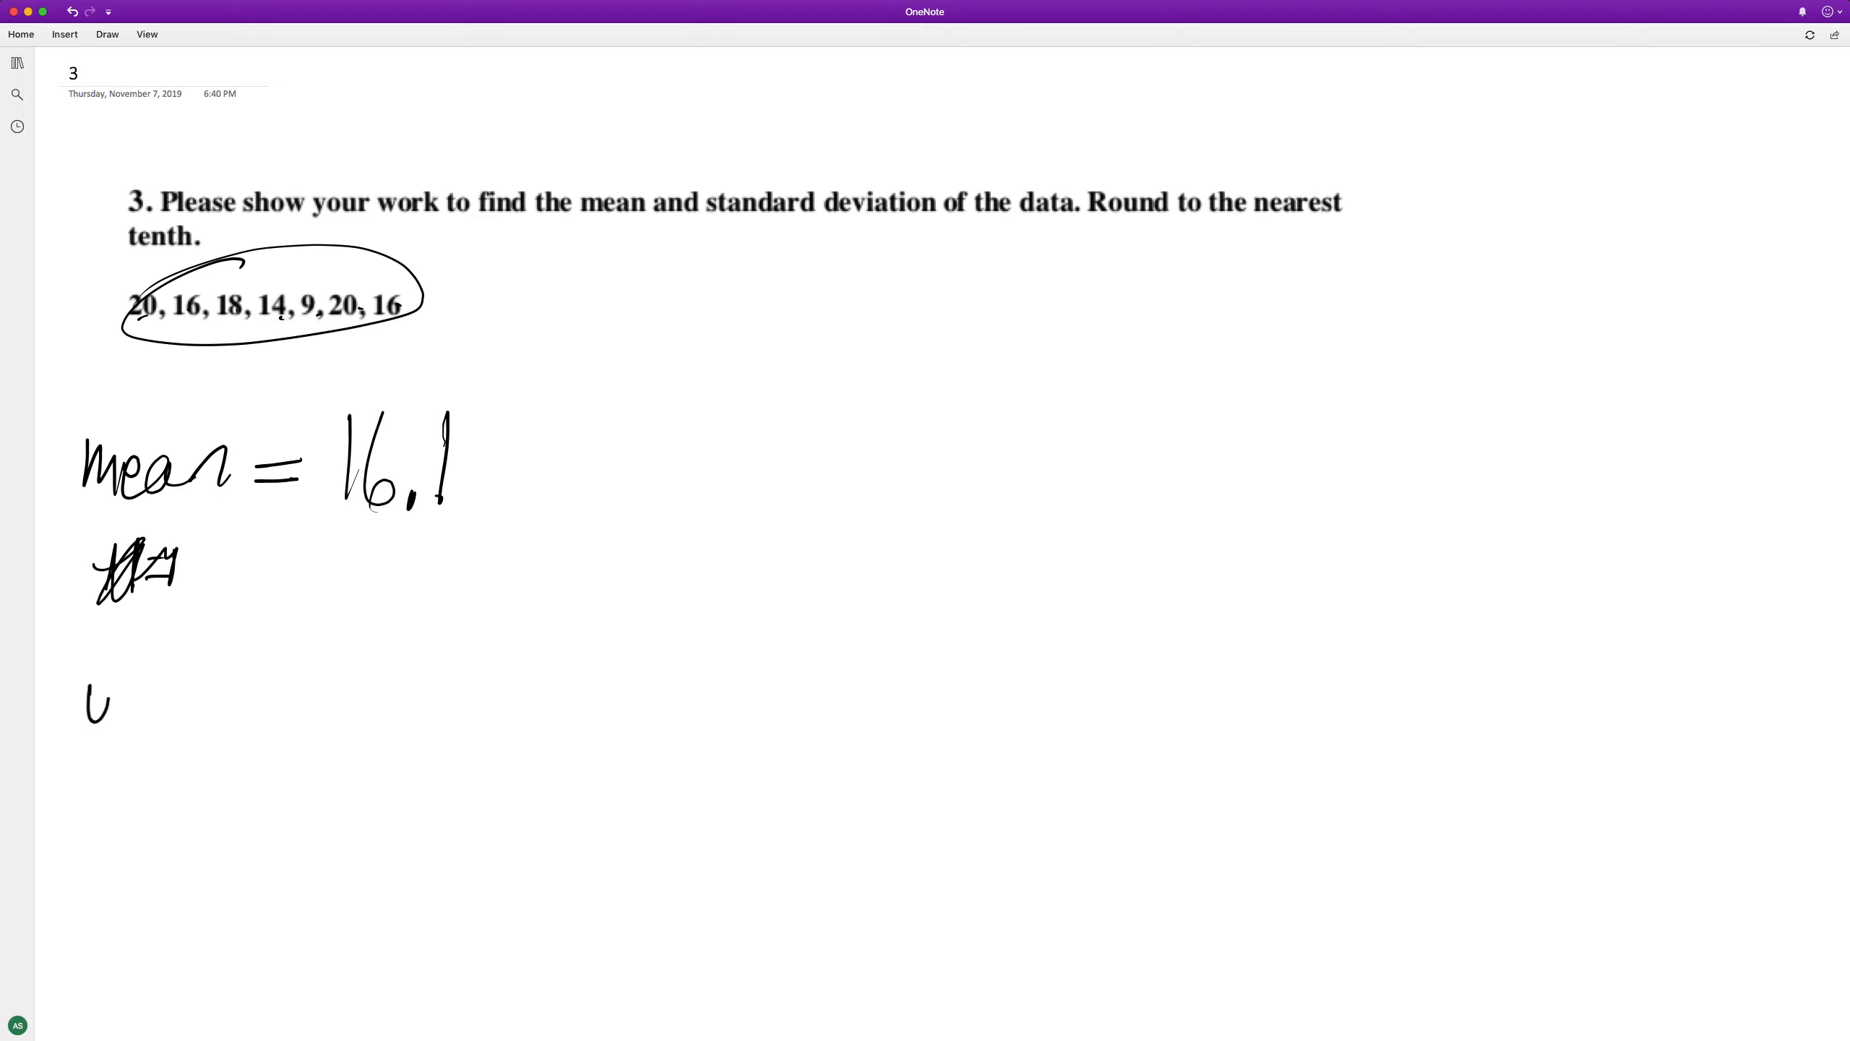
drag(83, 697, 153, 814)
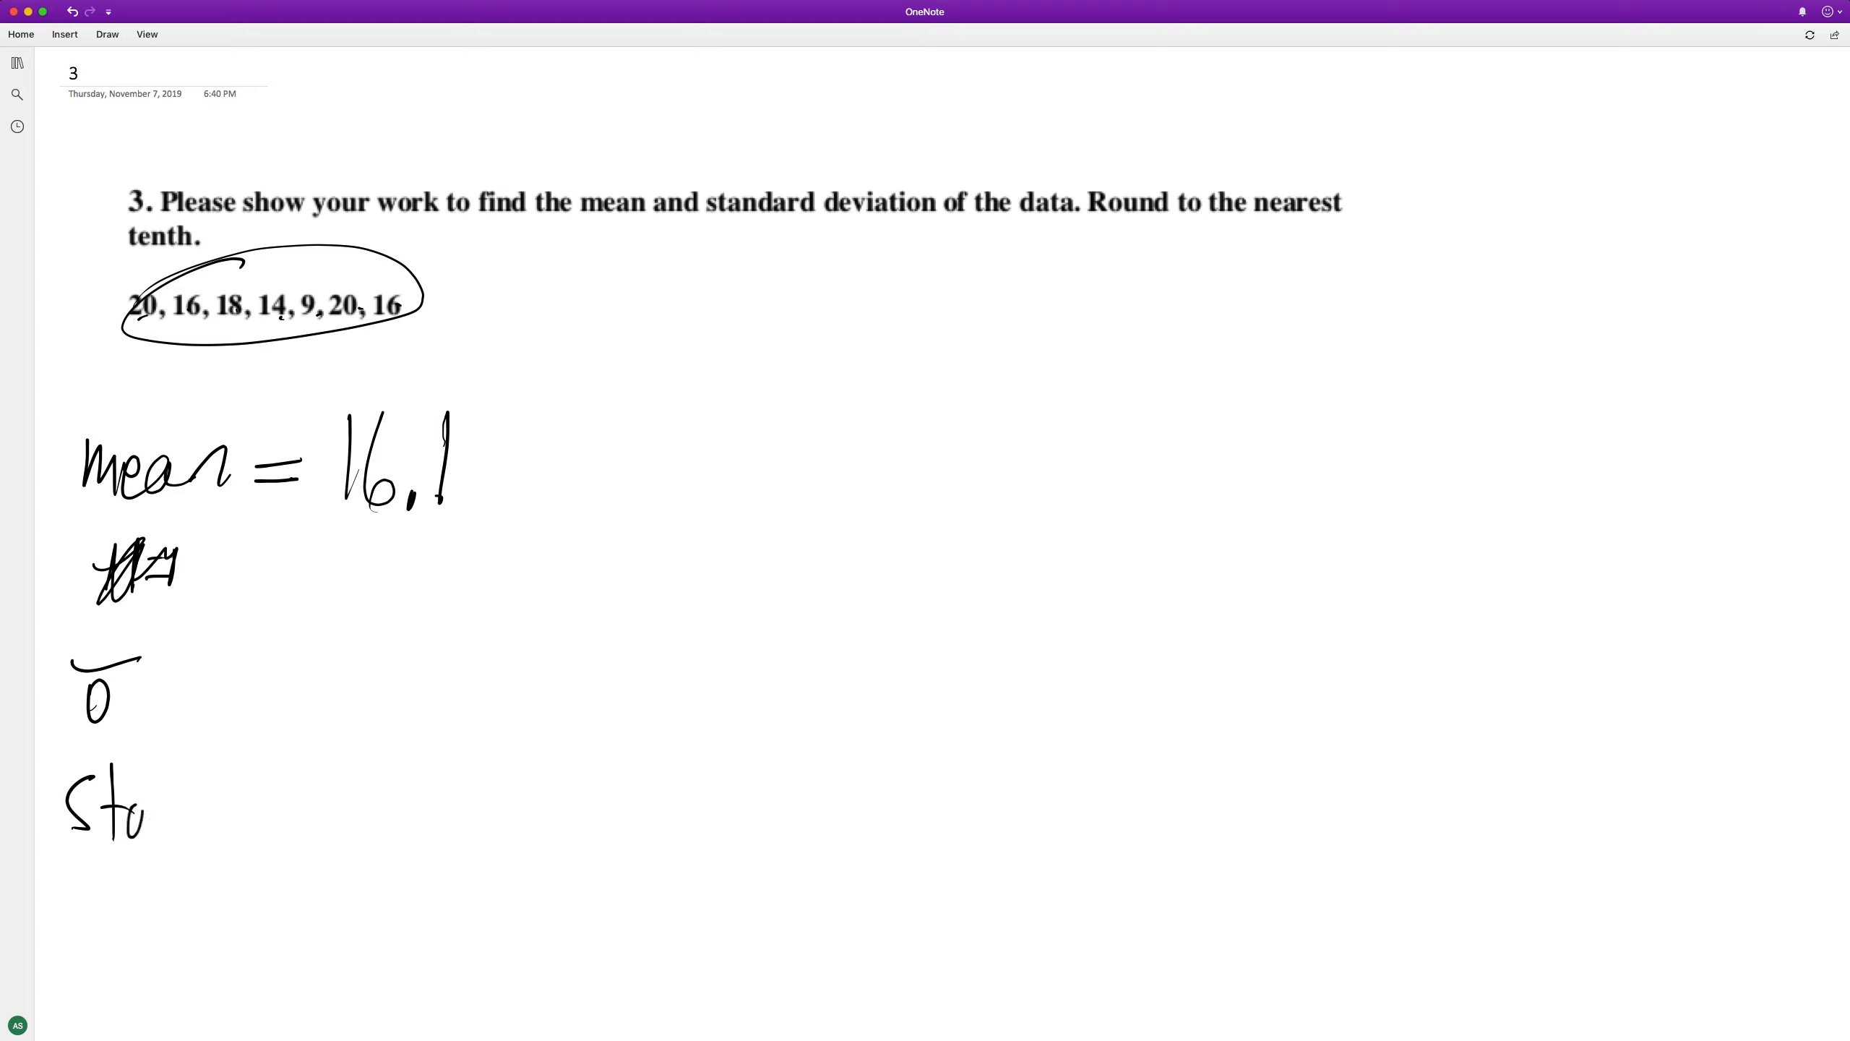